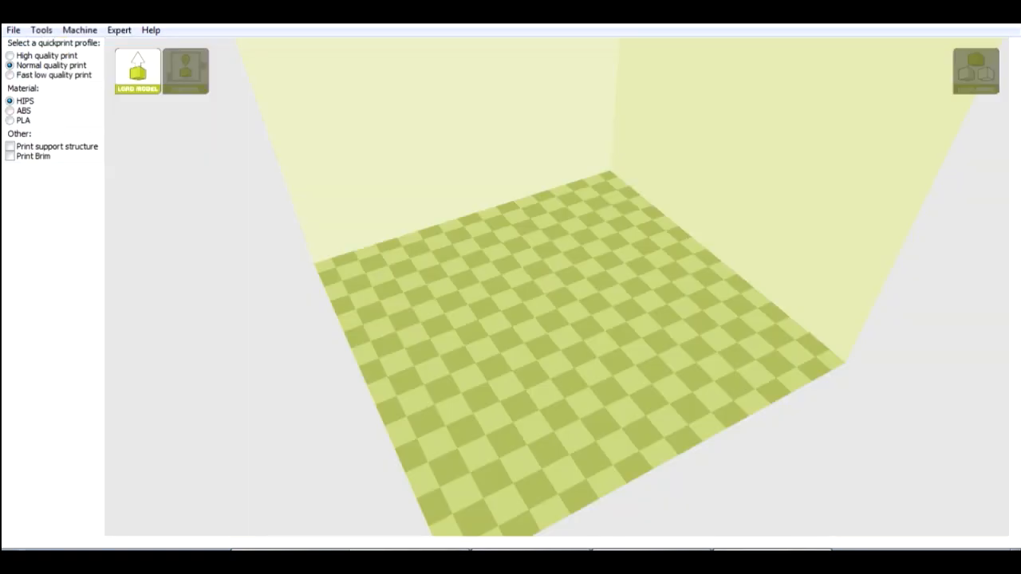
Load the octopus STL model onto the Cura build plate.
{"action": "left_click", "coordinate": [136, 72]}
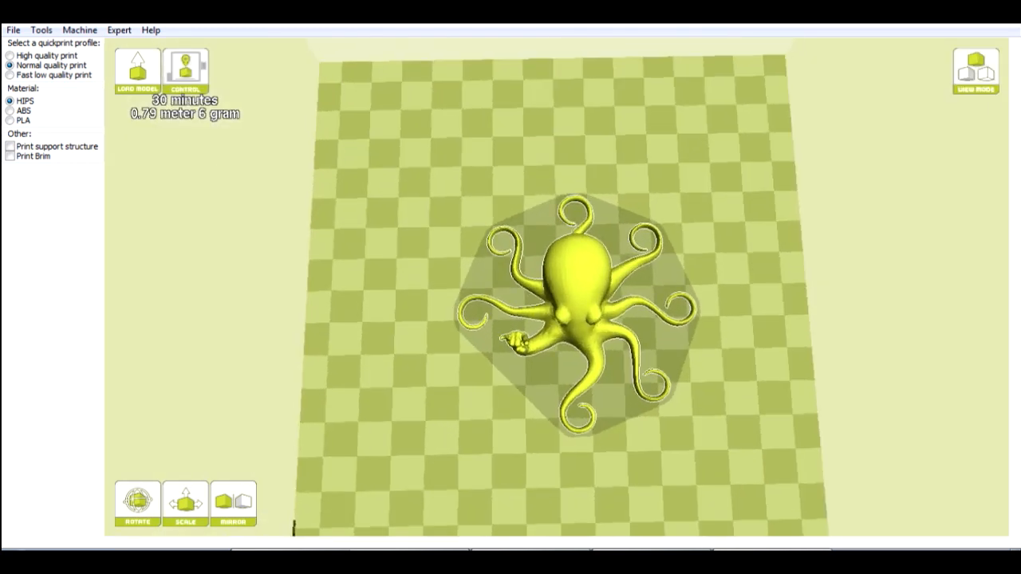
Orbit the view to see the octopus in perspective.
{"action": "left_click_drag", "start_coordinate": [574, 304], "coordinate": [518, 303]}
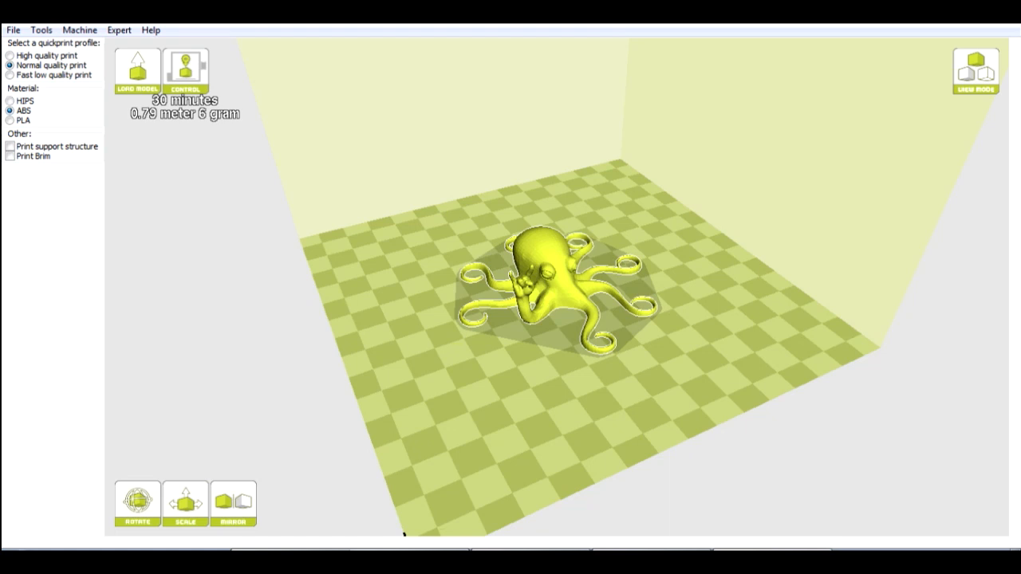
Re-slice the octopus with ABS, bringing the estimate to 22 minutes.
{"action": "left_click", "coordinate": [185, 70]}
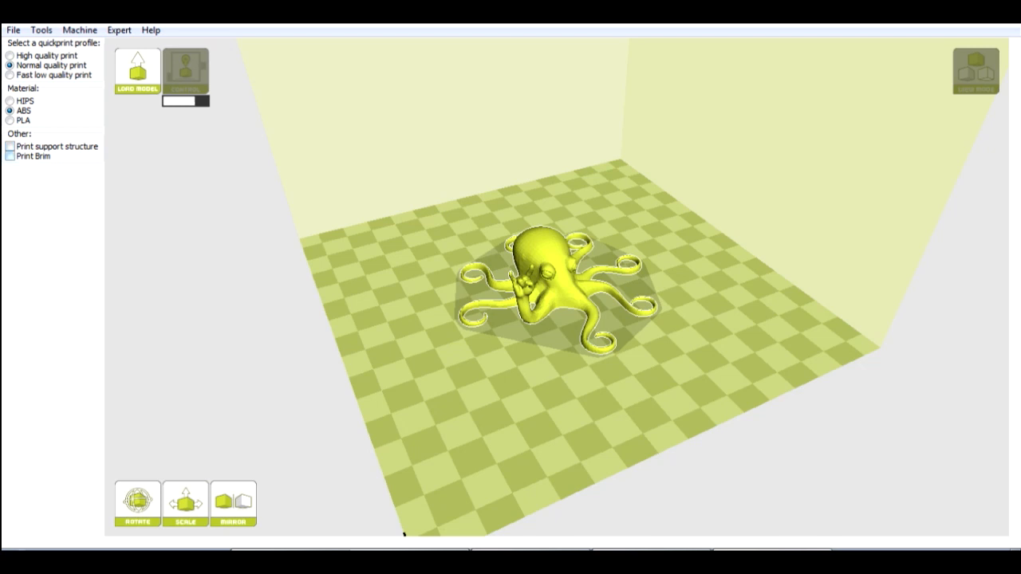
{"action": "left_click", "coordinate": [185, 71]}
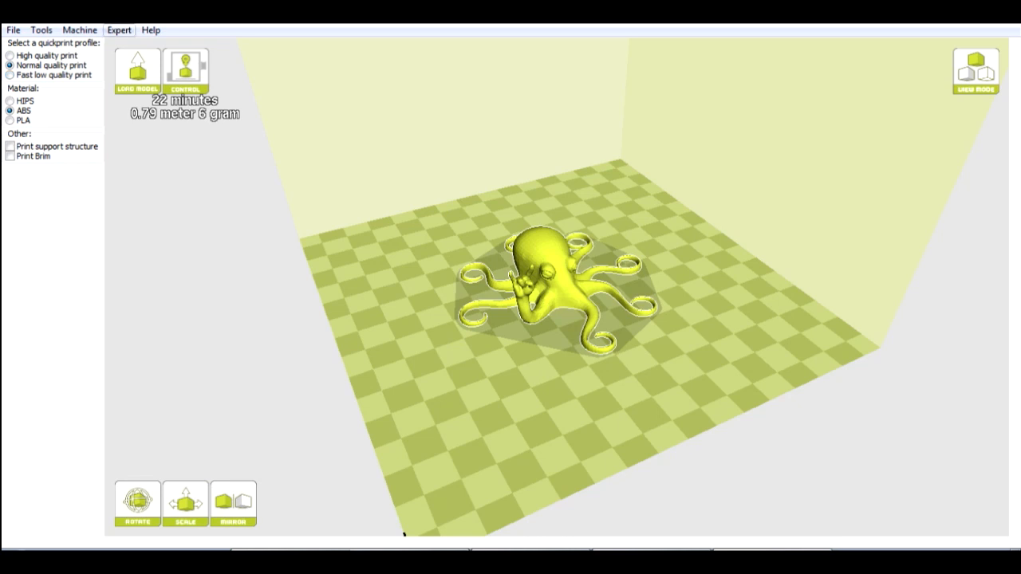
{"action": "left_click", "coordinate": [119, 30]}
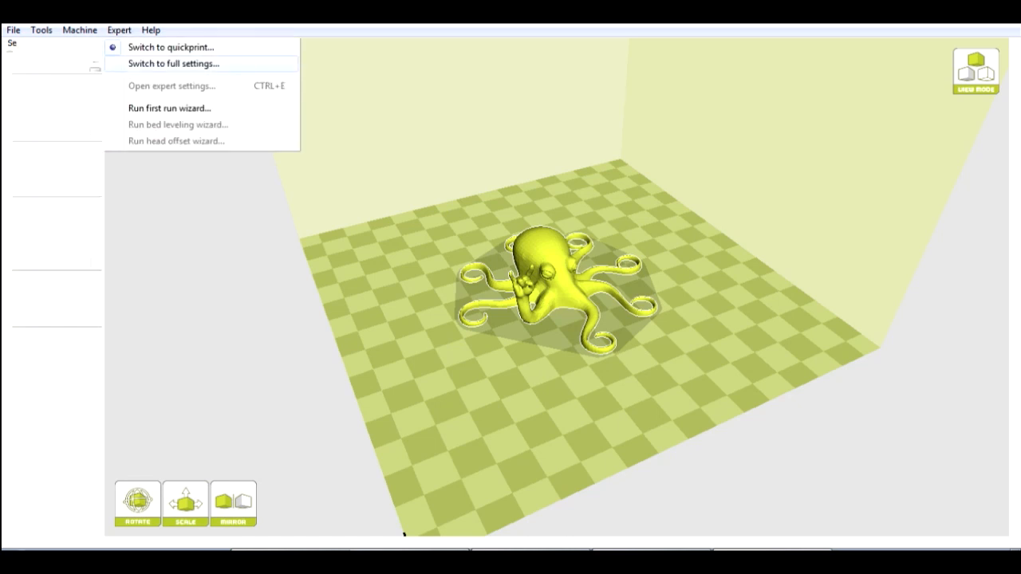
Switch to full settings and view the Start/End-GCode tab.
{"action": "left_click", "coordinate": [172, 63]}
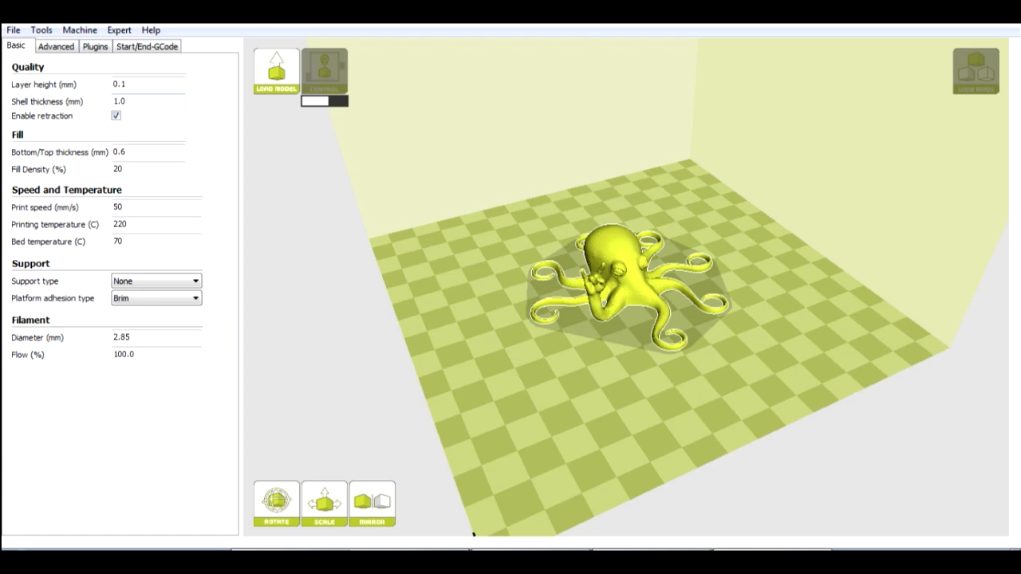
{"action": "left_click", "coordinate": [55, 46]}
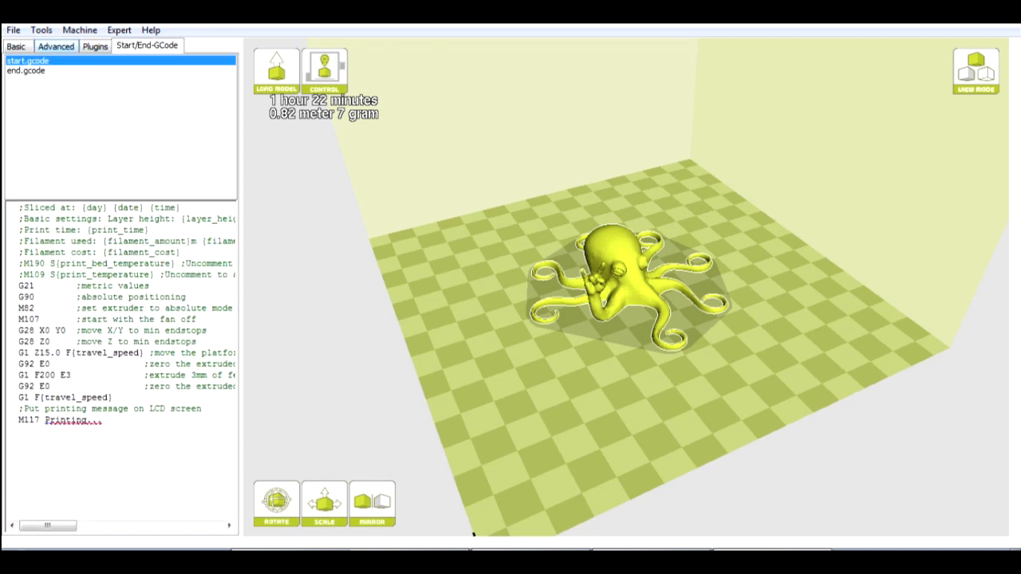
{"action": "left_click", "coordinate": [15, 46]}
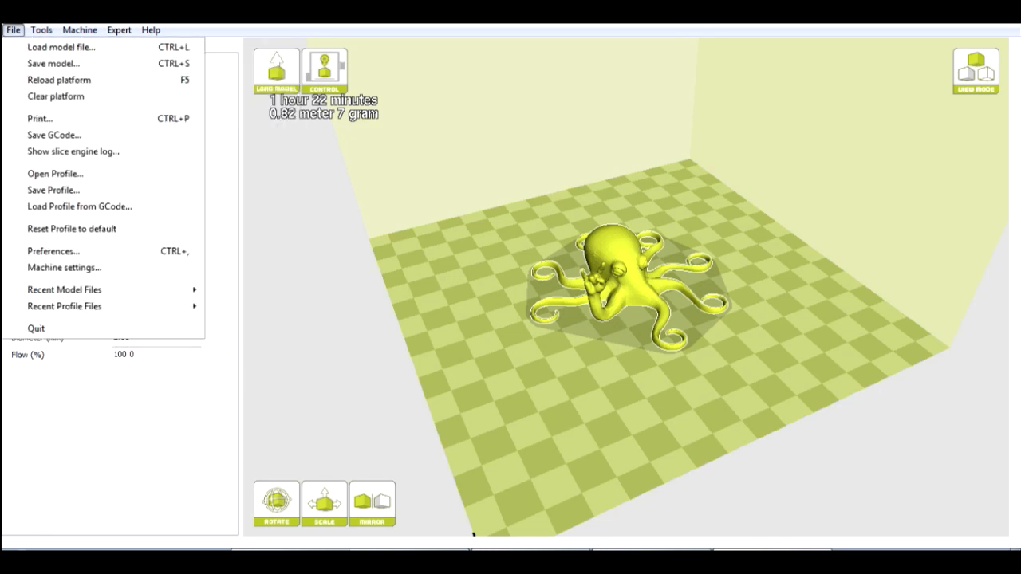
{"action": "left_click", "coordinate": [64, 267]}
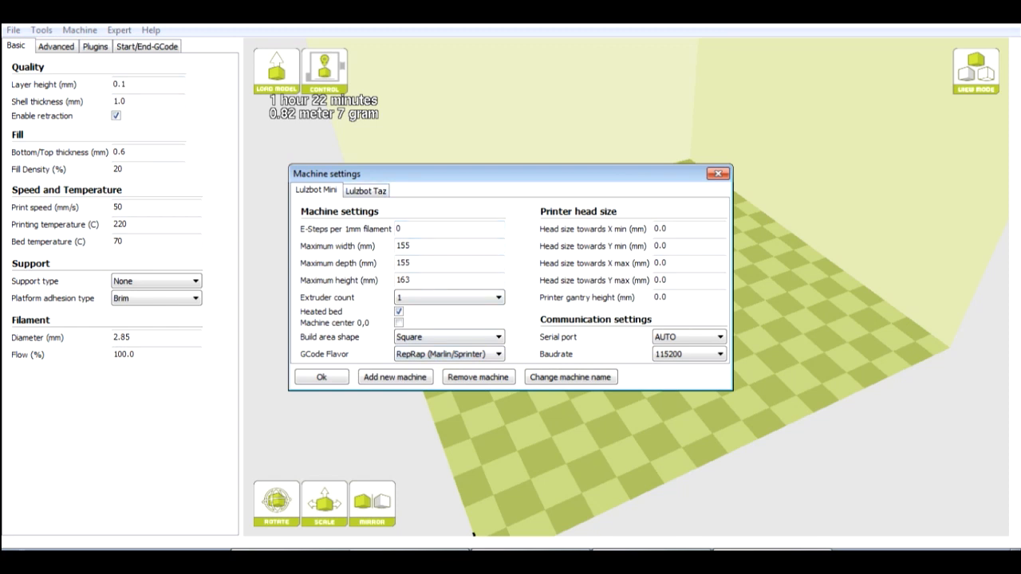
{"action": "left_click", "coordinate": [365, 190]}
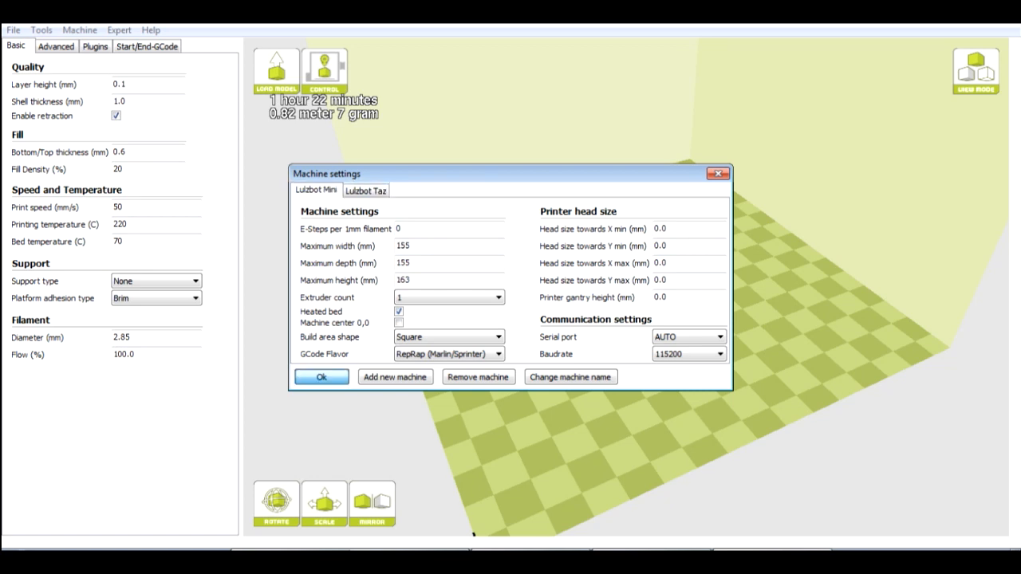
{"action": "left_click", "coordinate": [320, 376]}
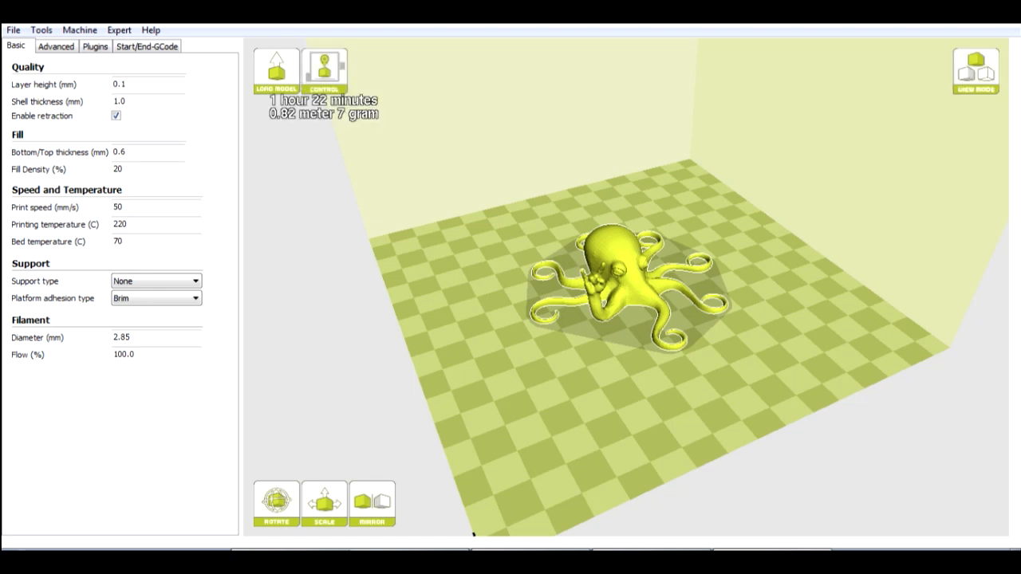
{"action": "left_click", "coordinate": [324, 67]}
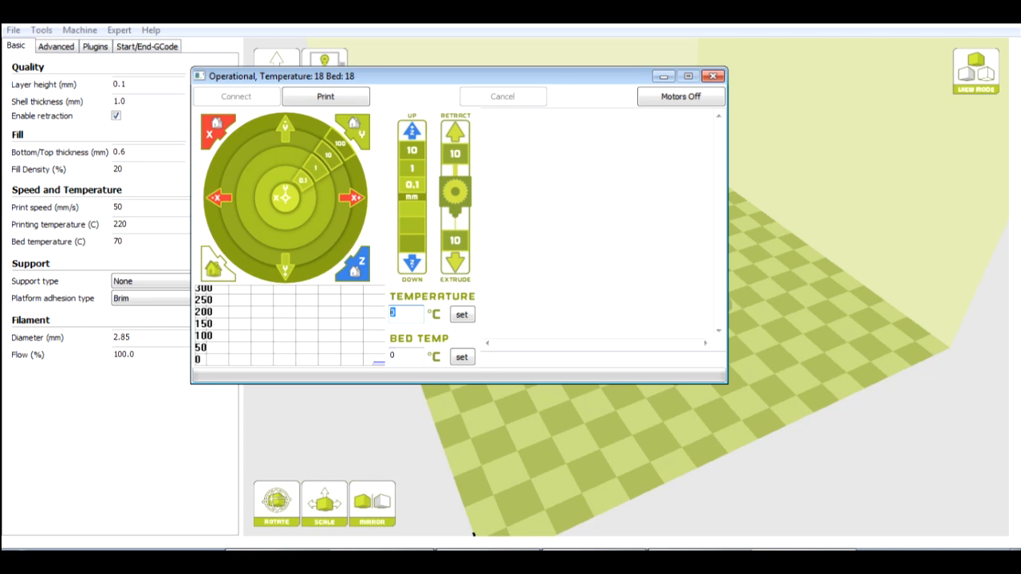
Select the Bed Temp field in the printer control window.
{"action": "left_click", "coordinate": [405, 356]}
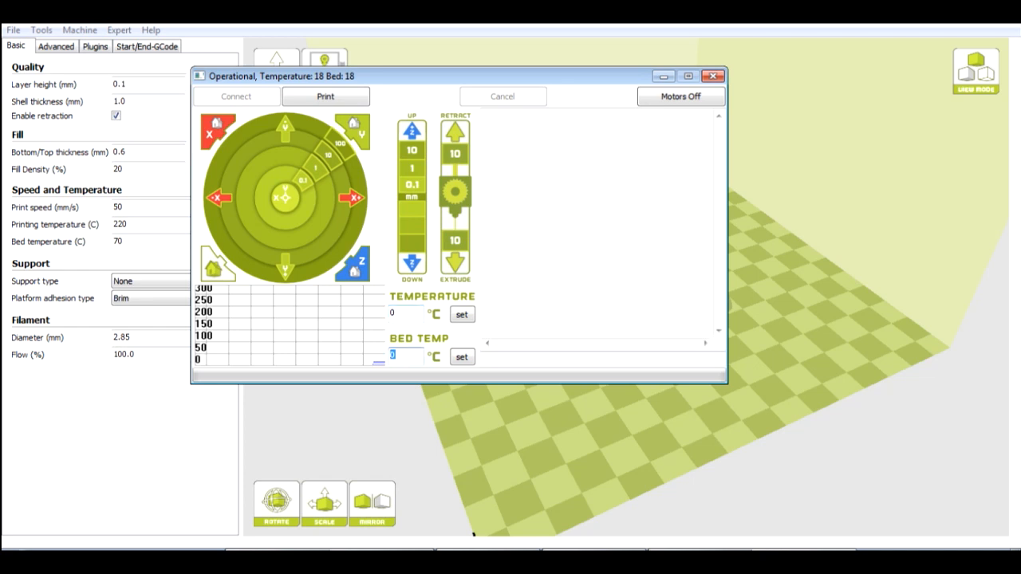